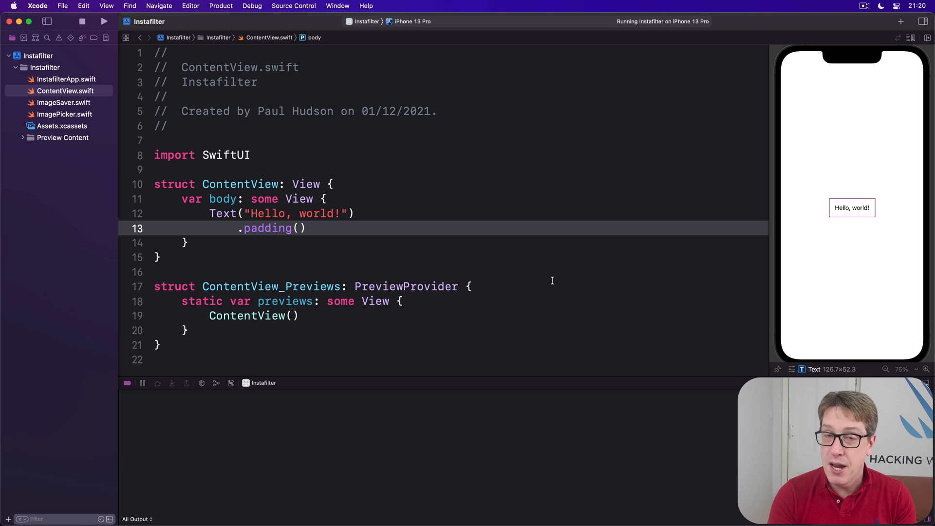
pyautogui.click(303, 228)
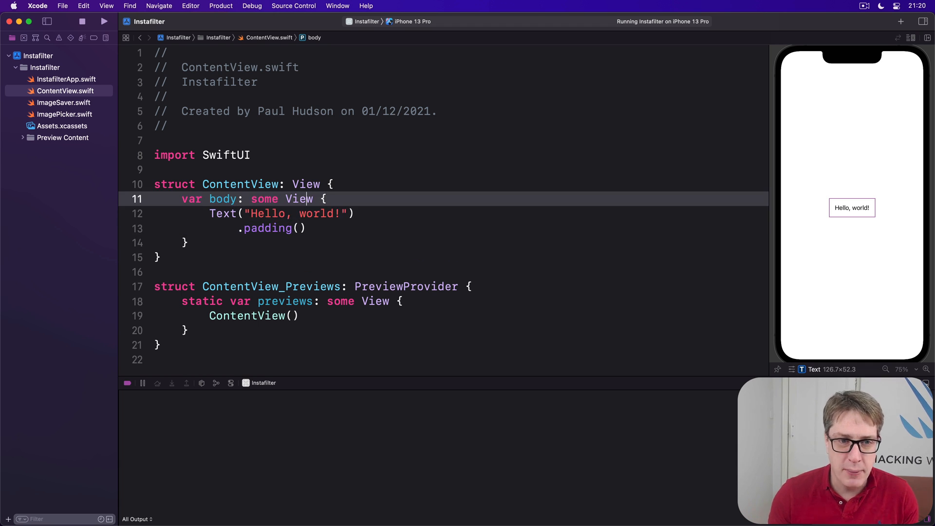
pyautogui.press('return')
pyautogui.write('@State privat')
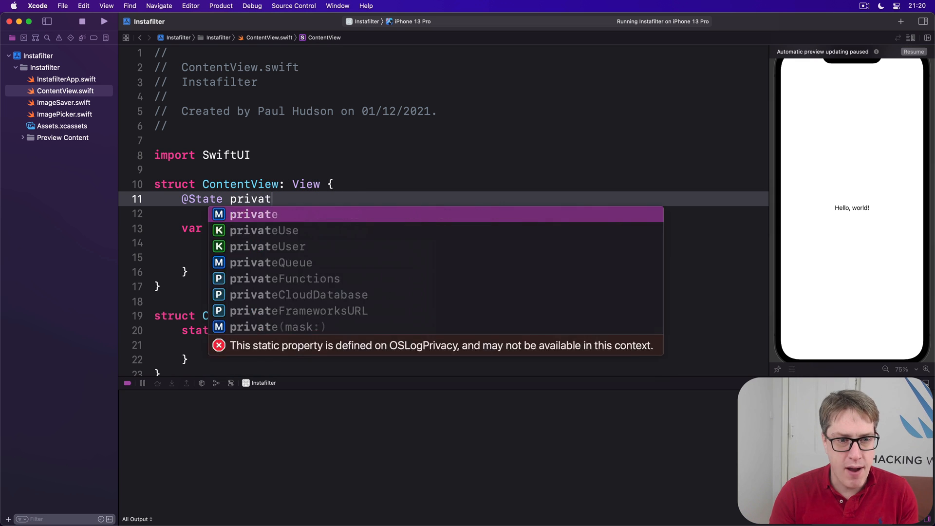
pyautogui.write('e var image: Image?')
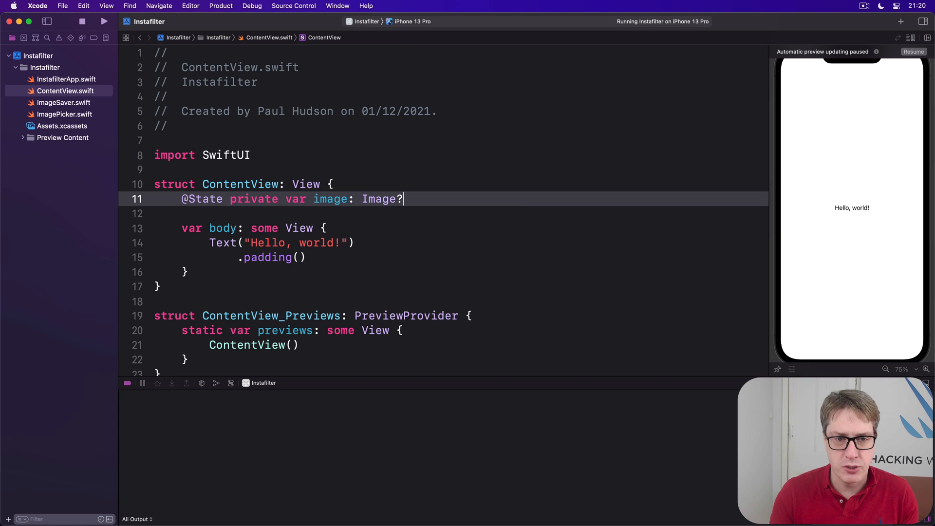
pyautogui.write('@State private var fi')
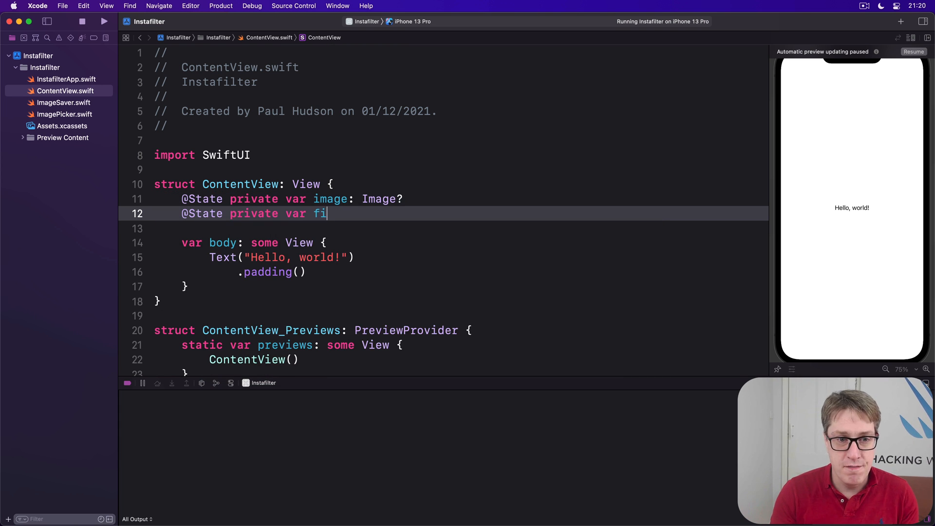
pyautogui.write('lterIntesnti')
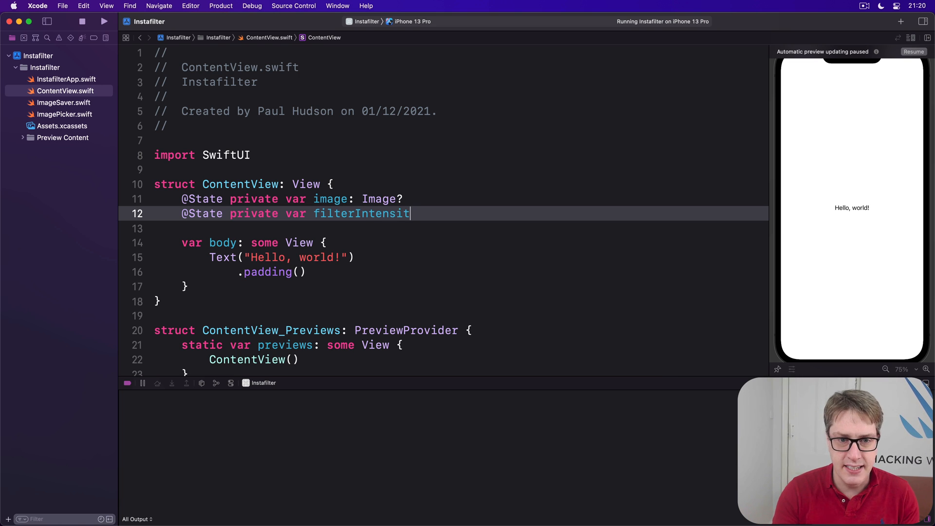
pyautogui.write('y = 0.')
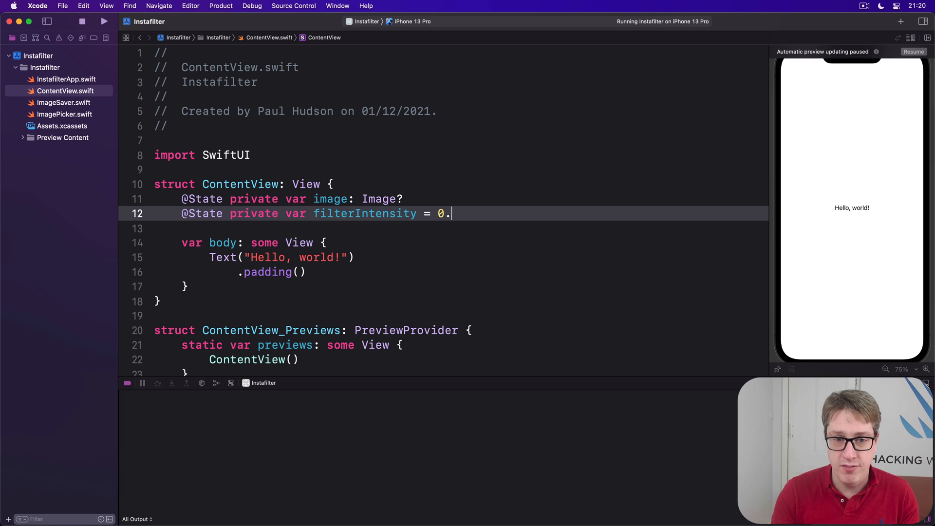
pyautogui.write('5')
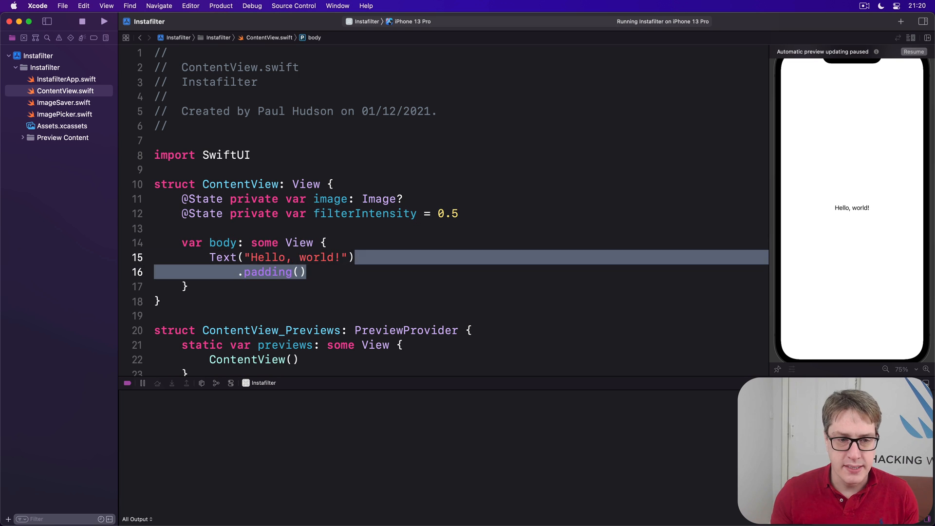
# Build a NavigationView > VStack > ZStack containing a Rectangle filled with .secondary
pyautogui.write('NavigationView {')
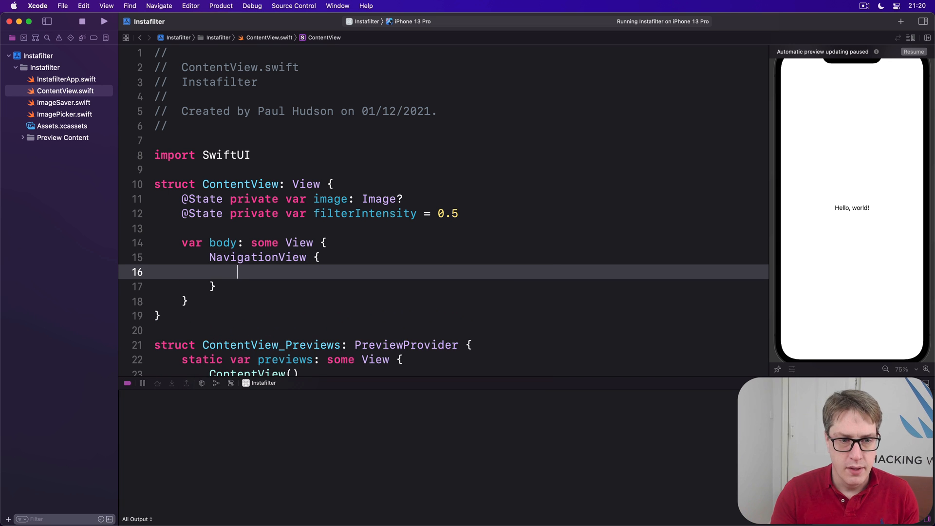
pyautogui.write('VStack {')
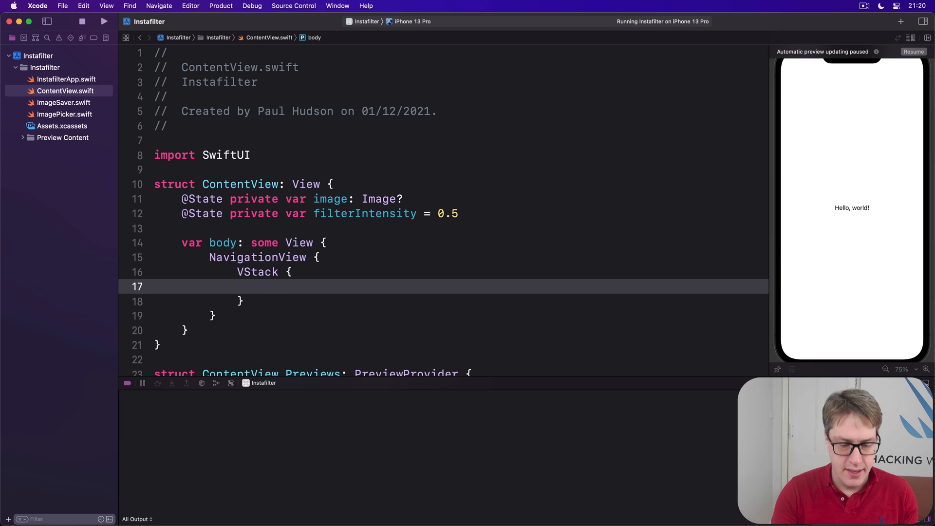
pyautogui.write('ZStack')
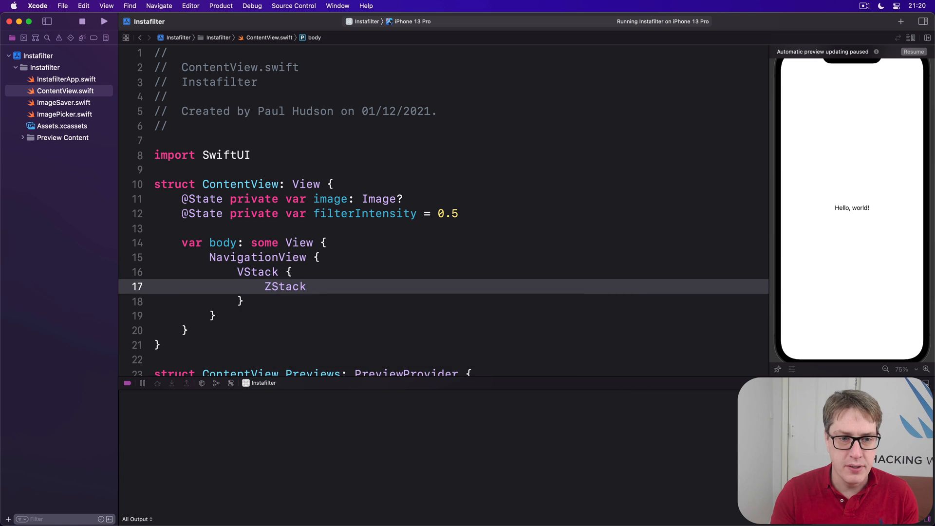
pyautogui.write('Rectangle(')
pyautogui.write('.fill(')
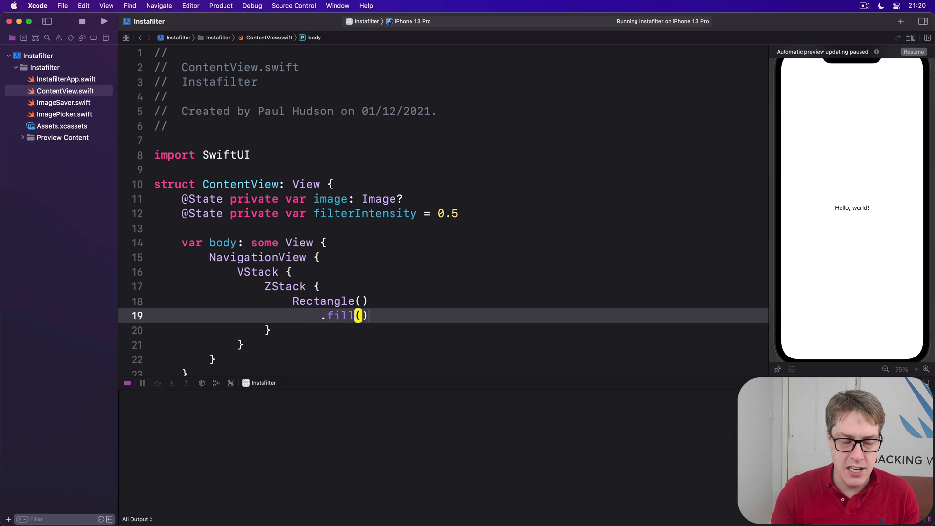
pyautogui.write('.secondary')
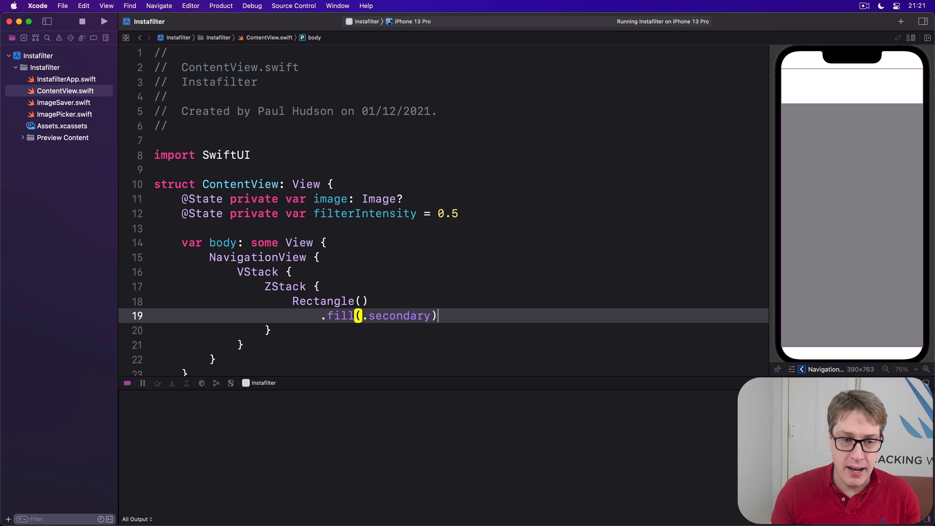
# Add Text("Tap to select a picture") with white foreground colour and headline font
pyautogui.write('Text("T")')
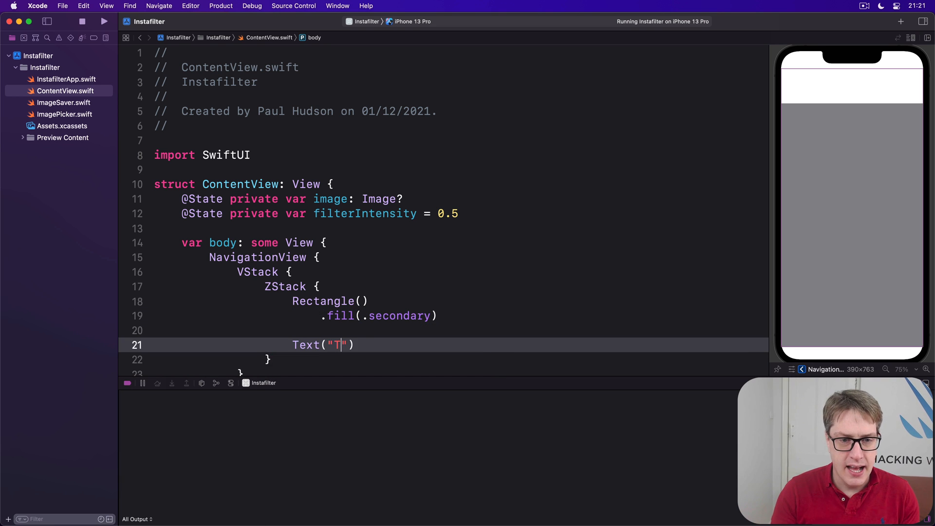
pyautogui.write('ap to select a picture')
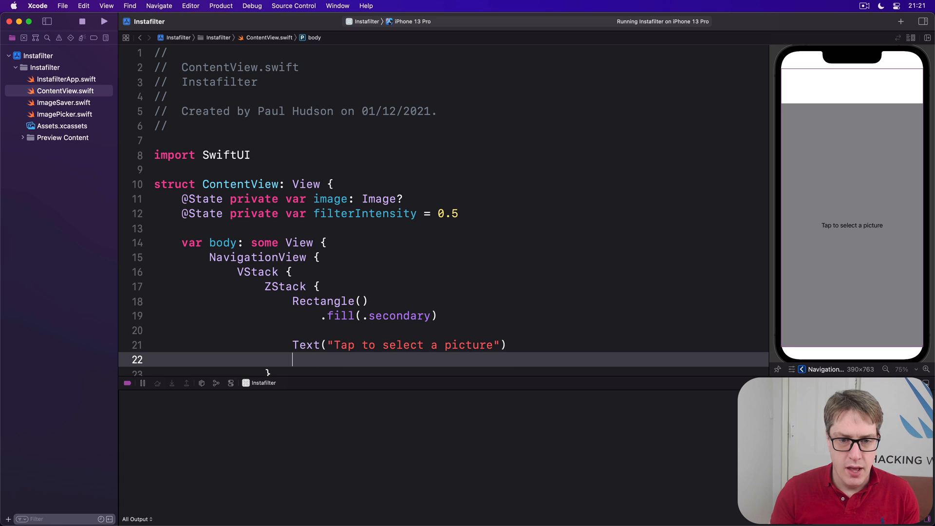
pyautogui.write('.foregroundColor(.w')
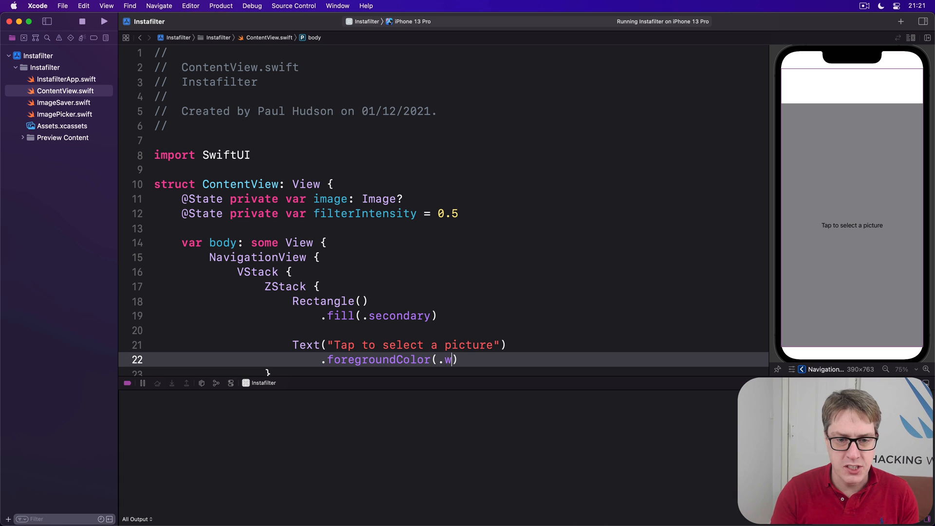
pyautogui.write('hite')
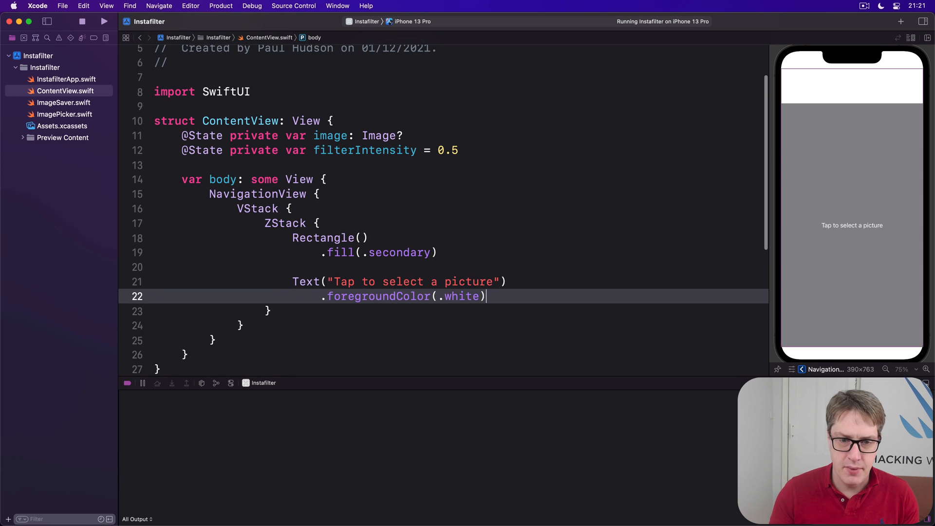
pyautogui.write('.font(.h')
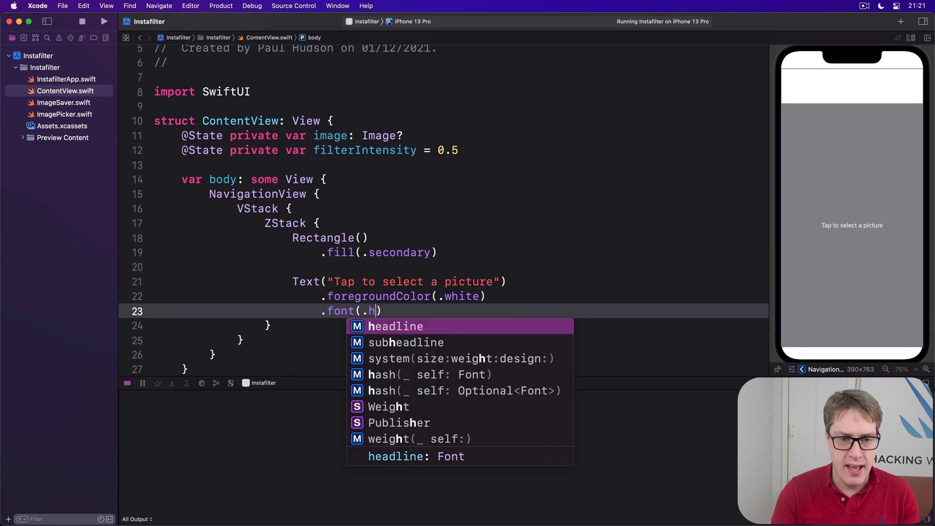
pyautogui.click(395, 326)
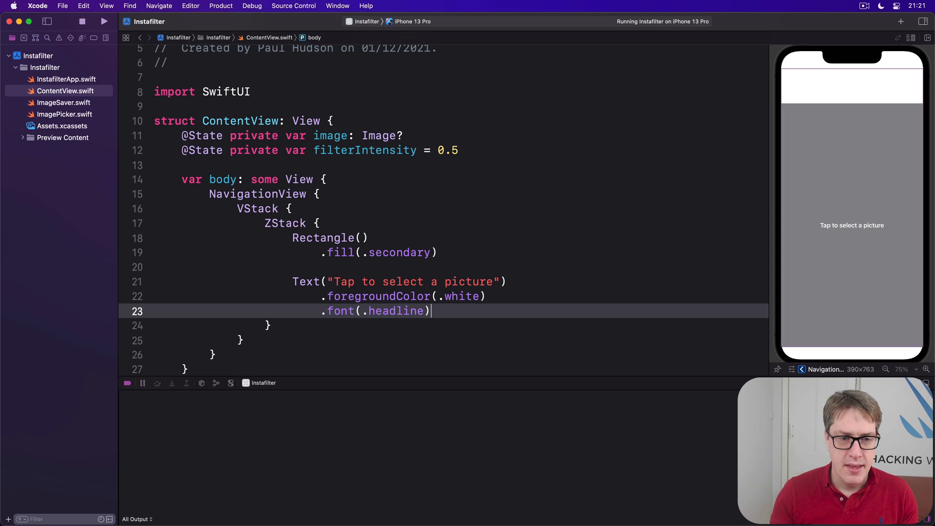
# Layer image?.resizable().scaledToFit() in the ZStack and add .onTapGesture with a '// select an image' comment
pyautogui.press('Return')
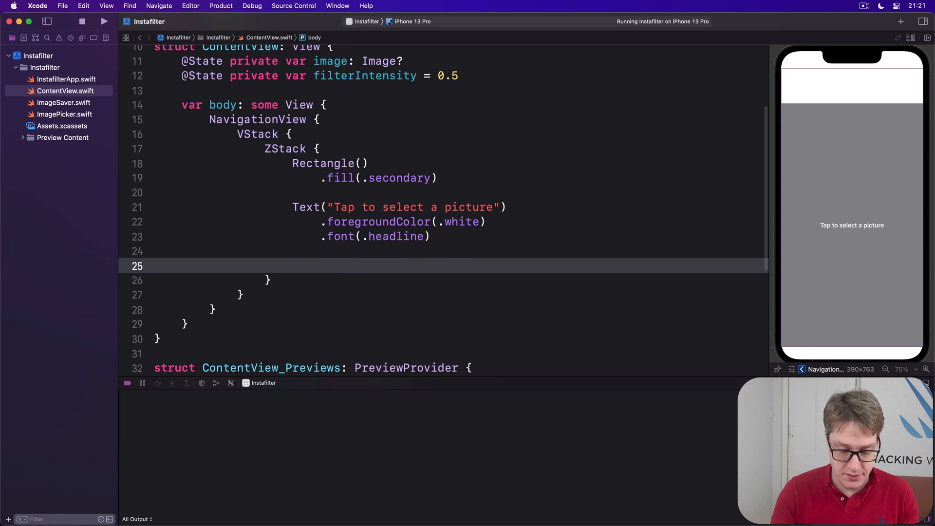
pyautogui.write('image?')
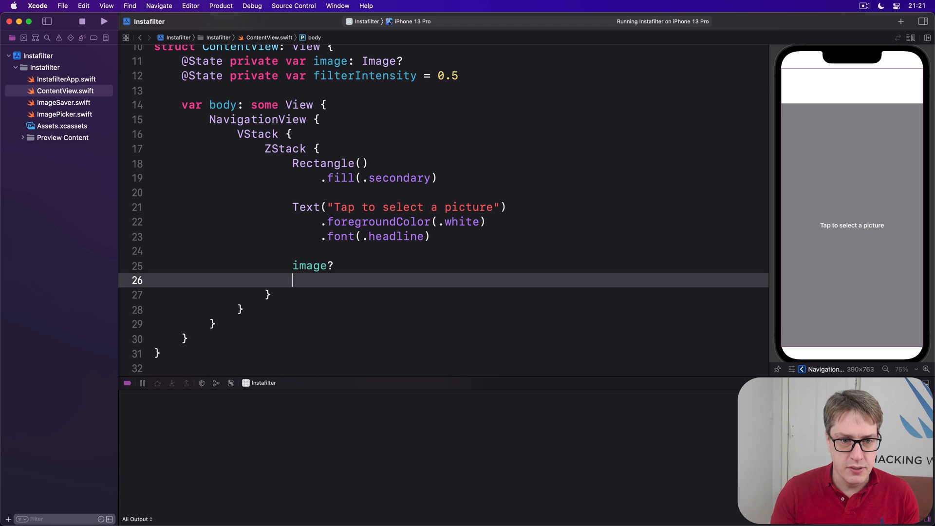
pyautogui.write('.resizable(')
pyautogui.write('.sca')
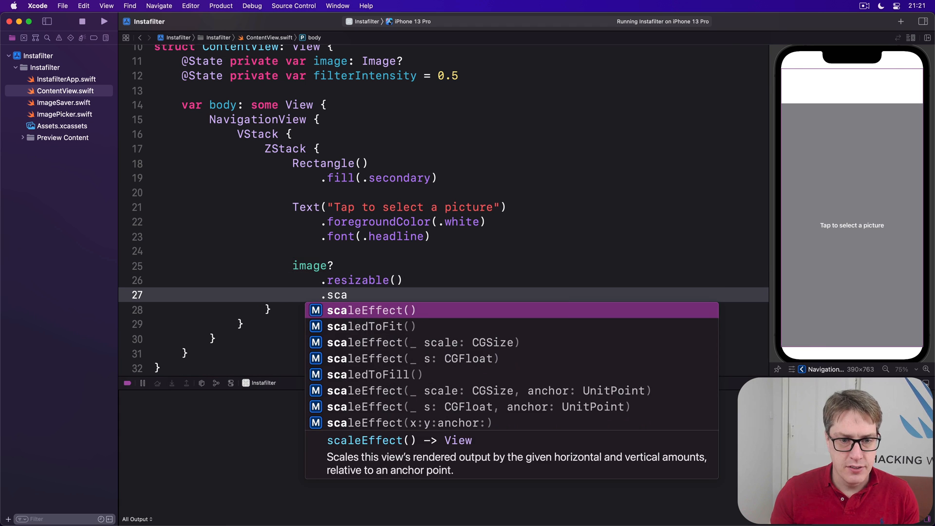
pyautogui.click(370, 327)
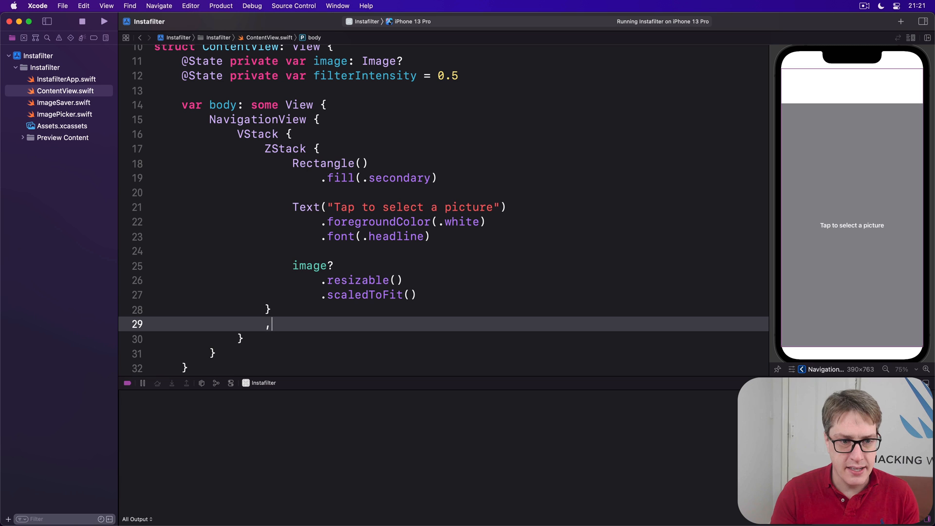
pyautogui.write('.onTapGesture {')
pyautogui.write('//')
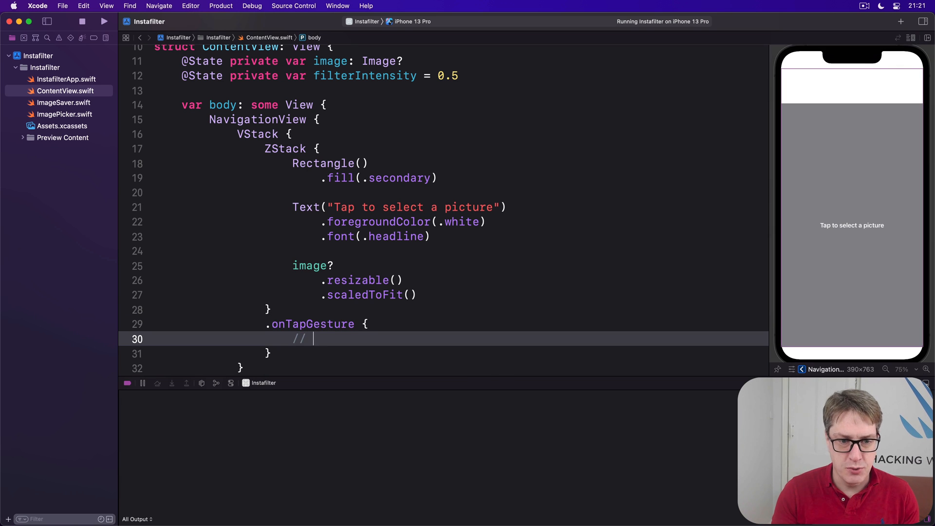
pyautogui.write('select an image')
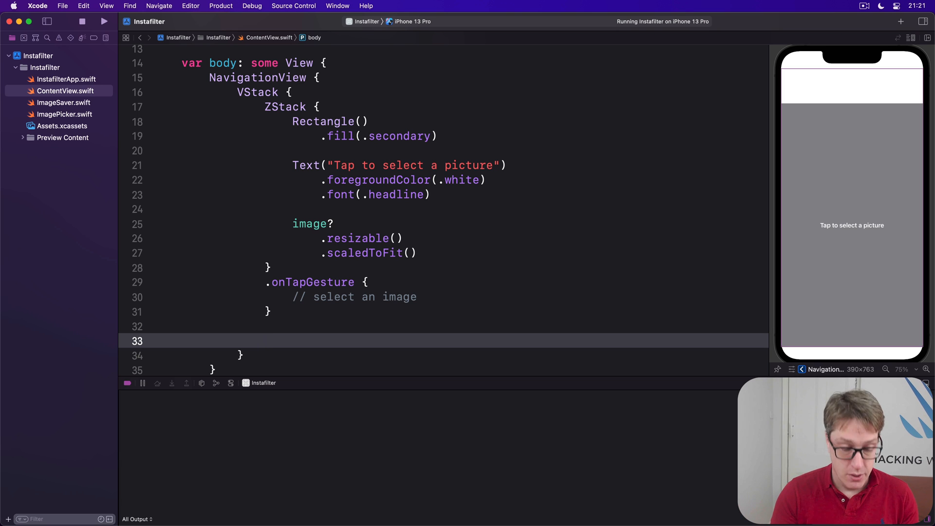
# Add an HStack with an Intensity label and Slider bound to $filterIntensity, padded vertically
pyautogui.write('HStack {')
pyautogui.write('Text("')
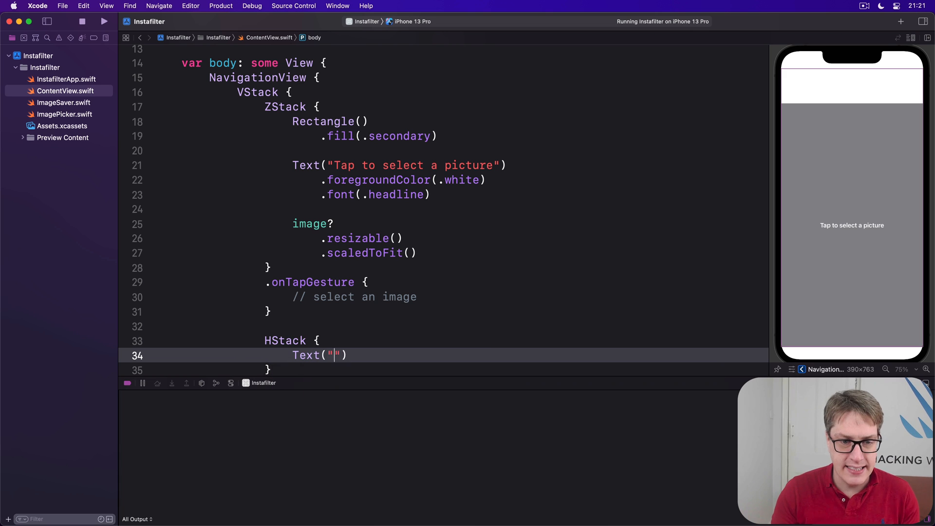
pyautogui.write('Intensity')
pyautogui.write('Slider(value:')
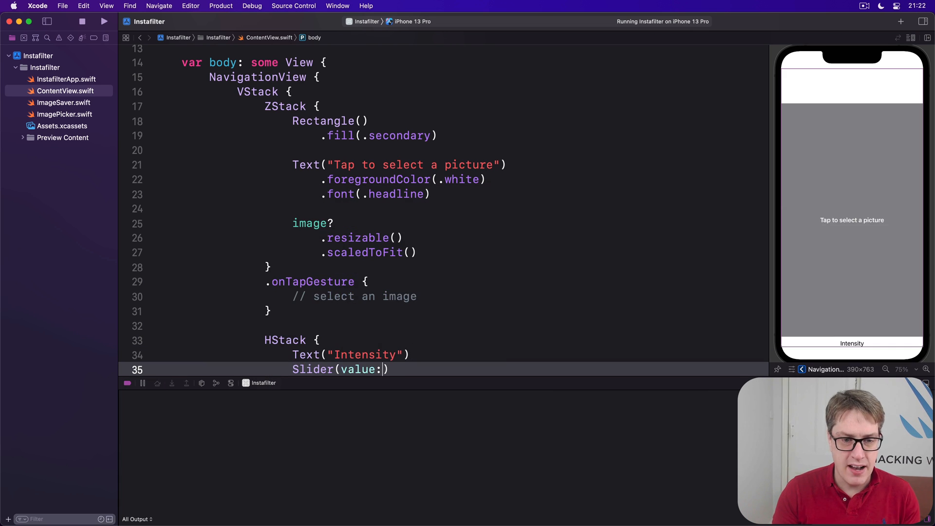
pyautogui.write('$filterIntensity)')
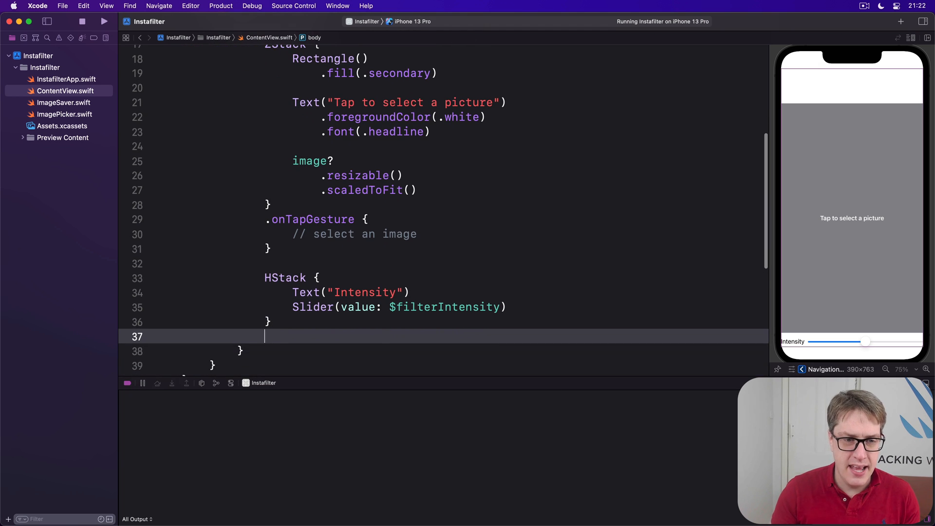
pyautogui.write('.pa')
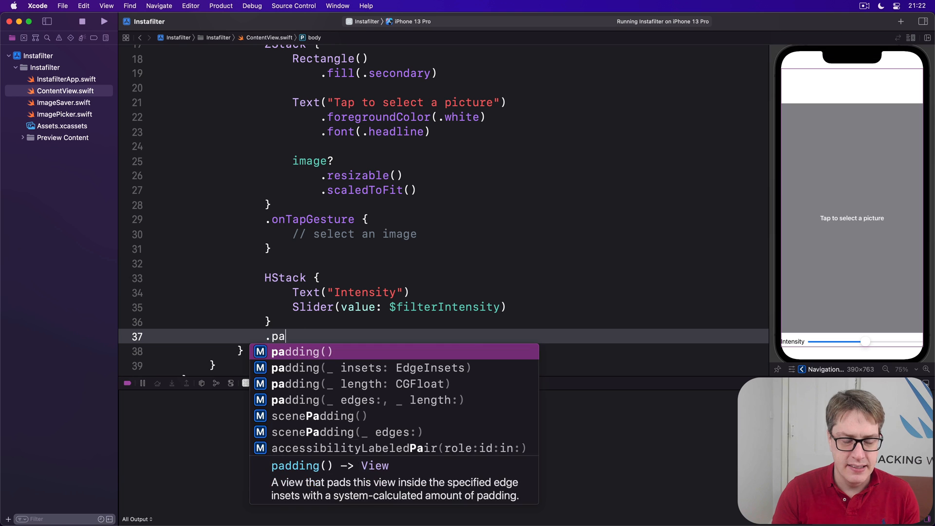
pyautogui.write('dding(.verticall')
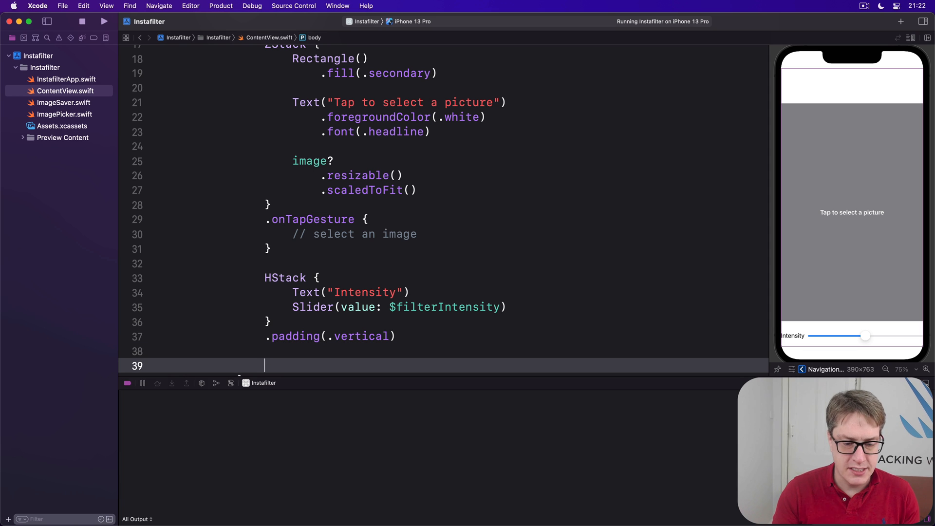
# Add an HStack with Button("Change Filter"), Spacer(), and Button("Save") holding '// save the picture'
pyautogui.write('HStack {')
pyautogui.write('//')
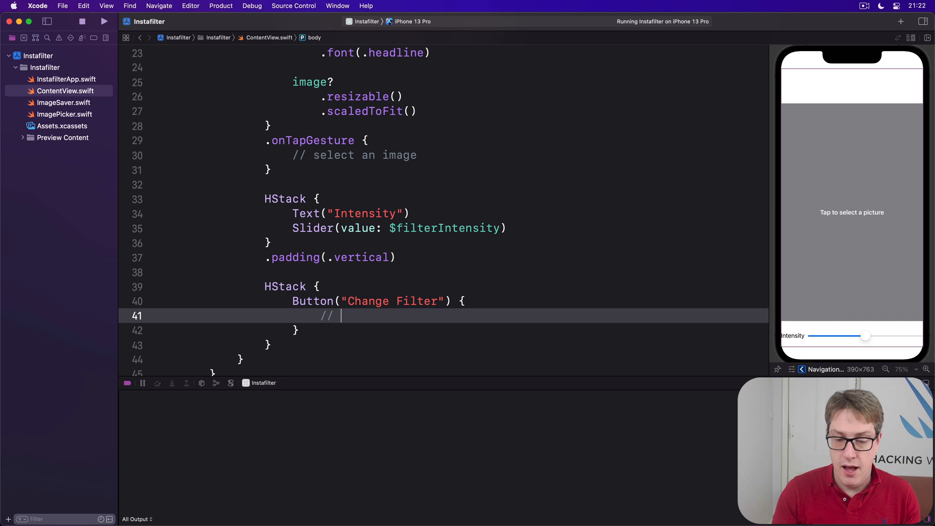
pyautogui.write('change filter')
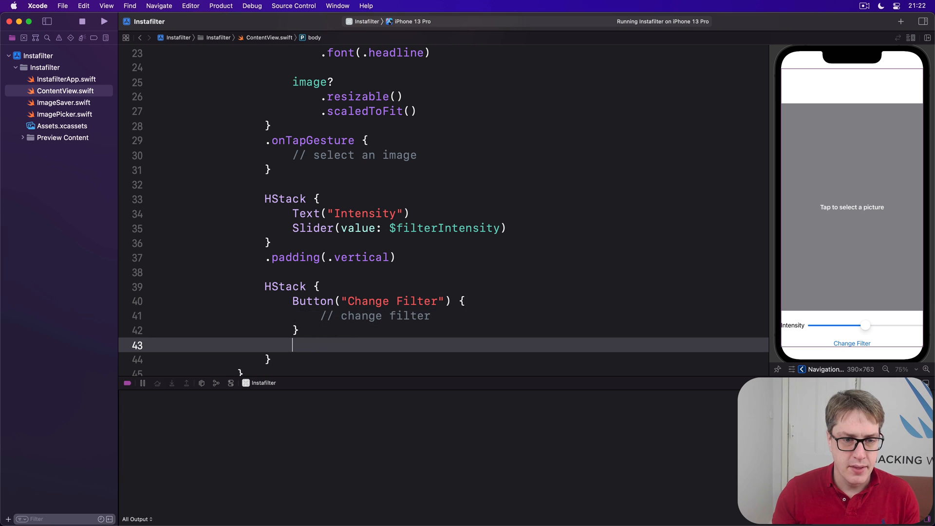
pyautogui.write('Spacer()')
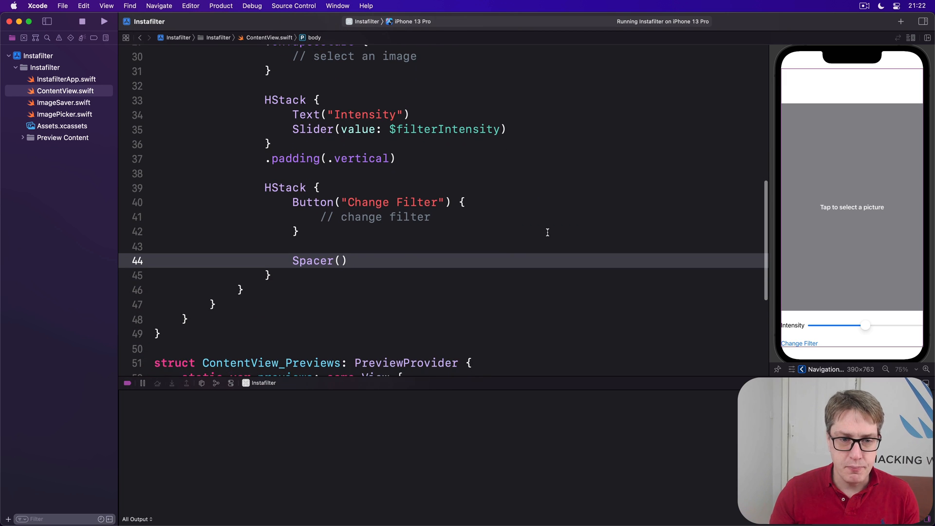
pyautogui.write('Button("Save") {')
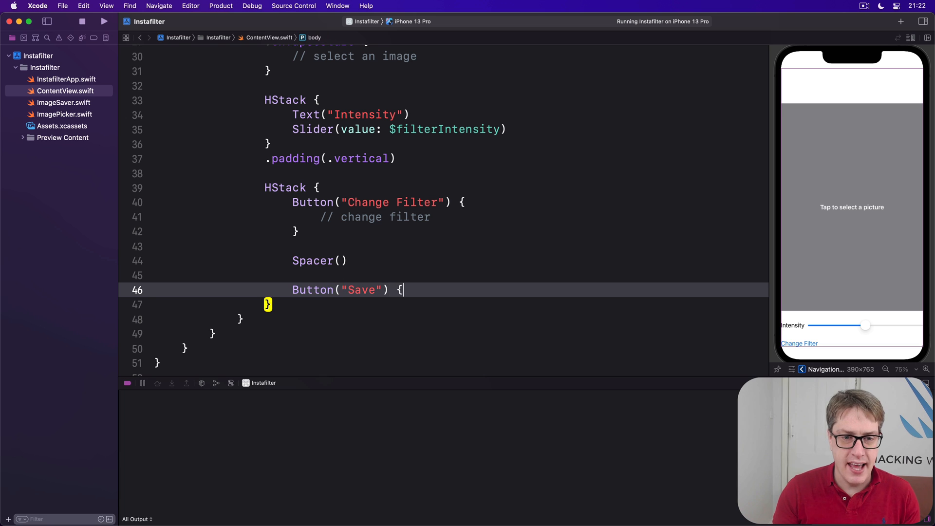
pyautogui.write('// save the pi')
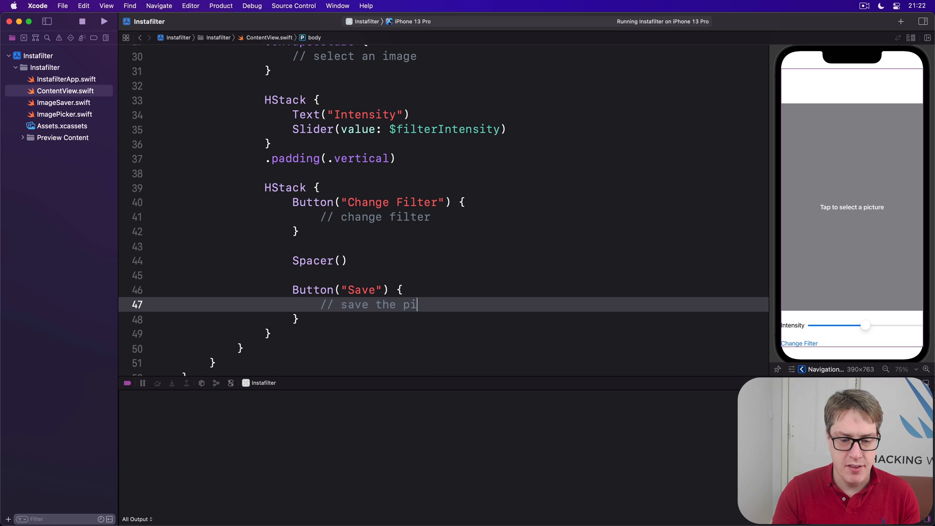
pyautogui.write('cture')
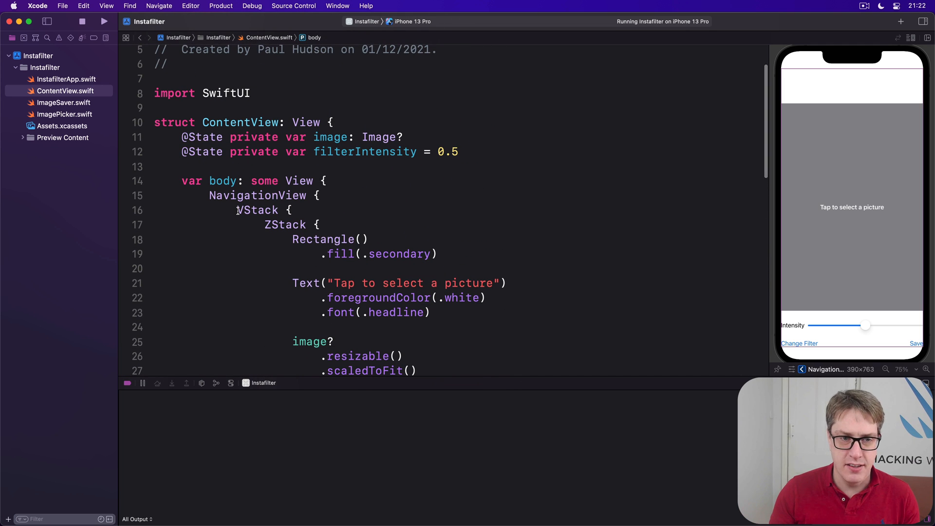
# Apply .padding([.horizontal, .bottom]) and .navigationTitle("Instafilter") to the VStack
pyautogui.scroll(-3)
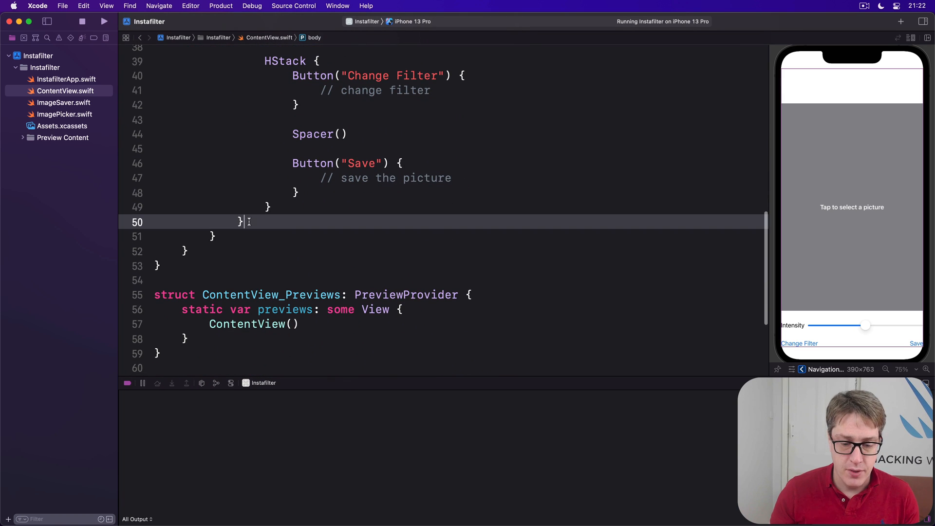
pyautogui.press('Return')
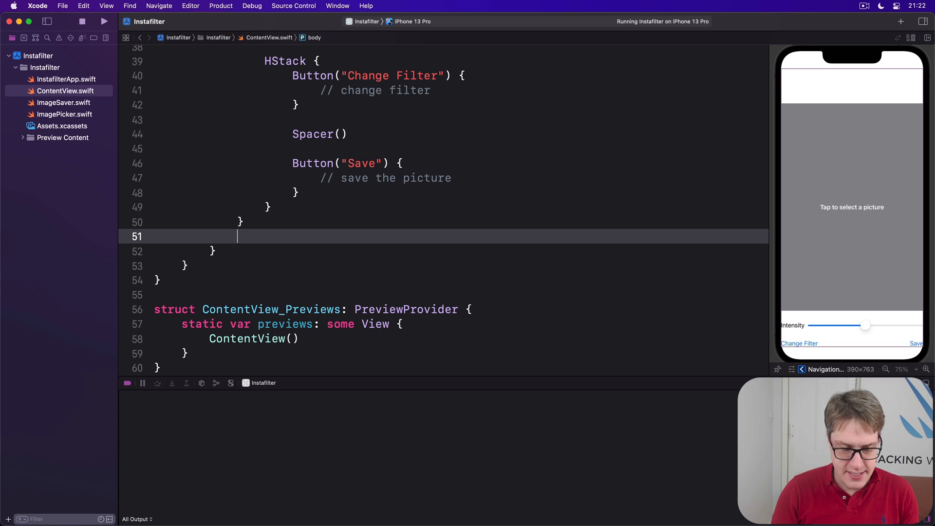
pyautogui.write('.paddign')
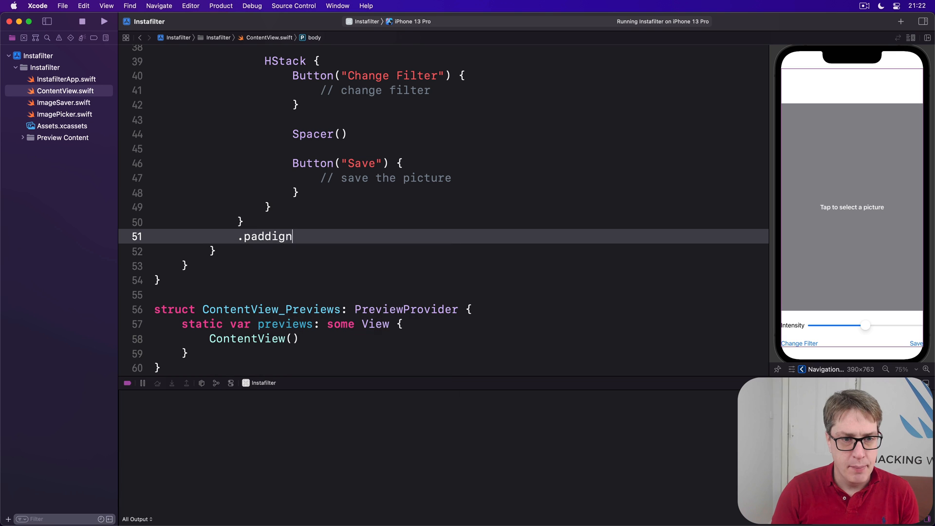
pyautogui.write('([])')
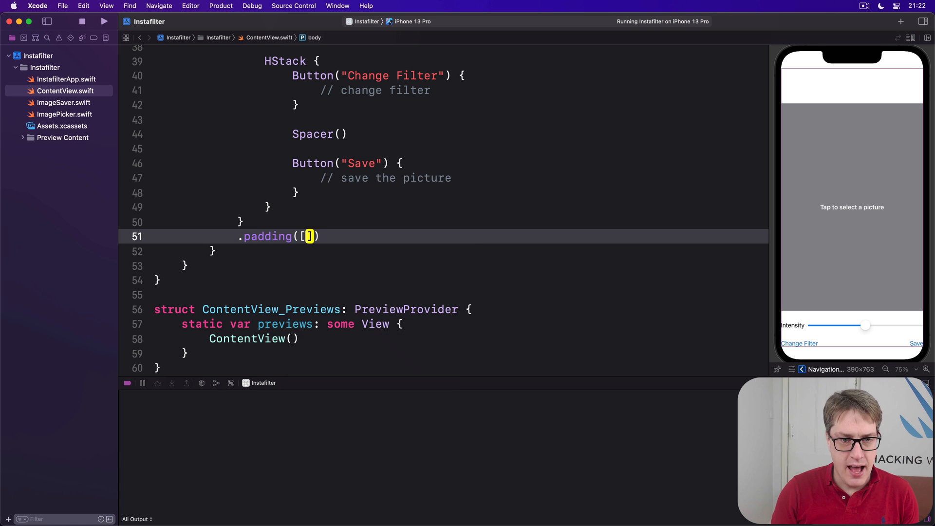
pyautogui.write('.horizontal')
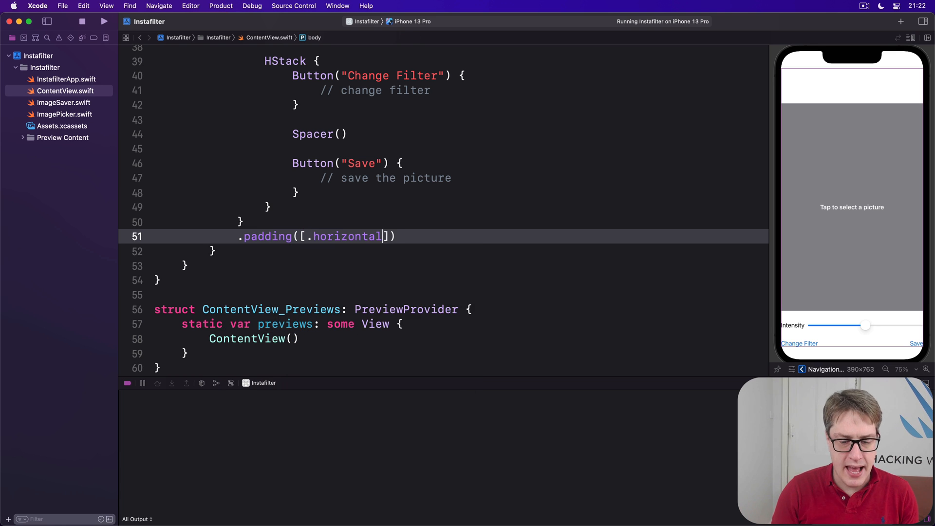
pyautogui.write(', .bottom')
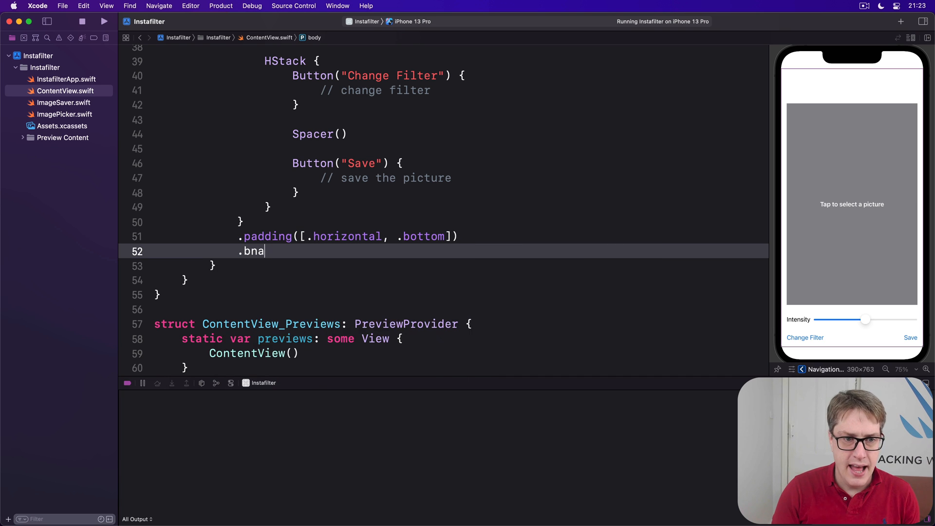
pyautogui.write('nav')
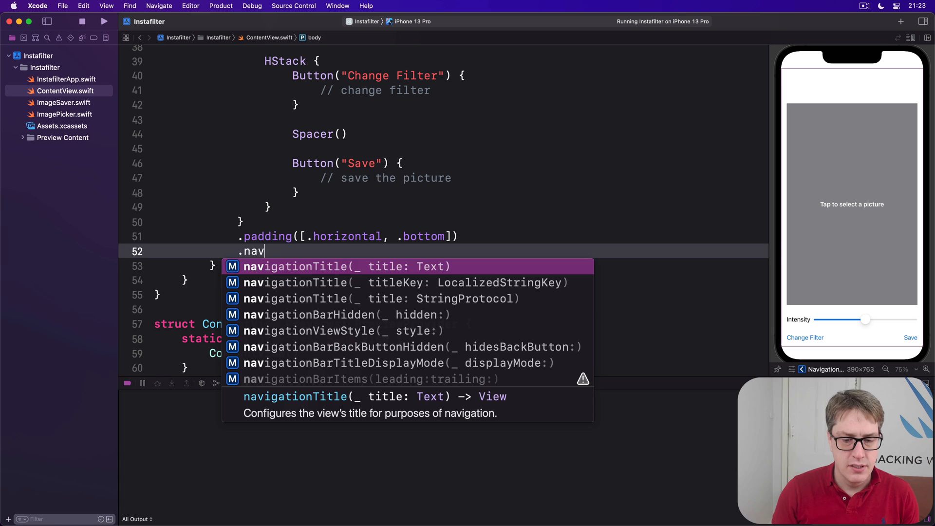
pyautogui.write('navigationTitle("Instafilter")')
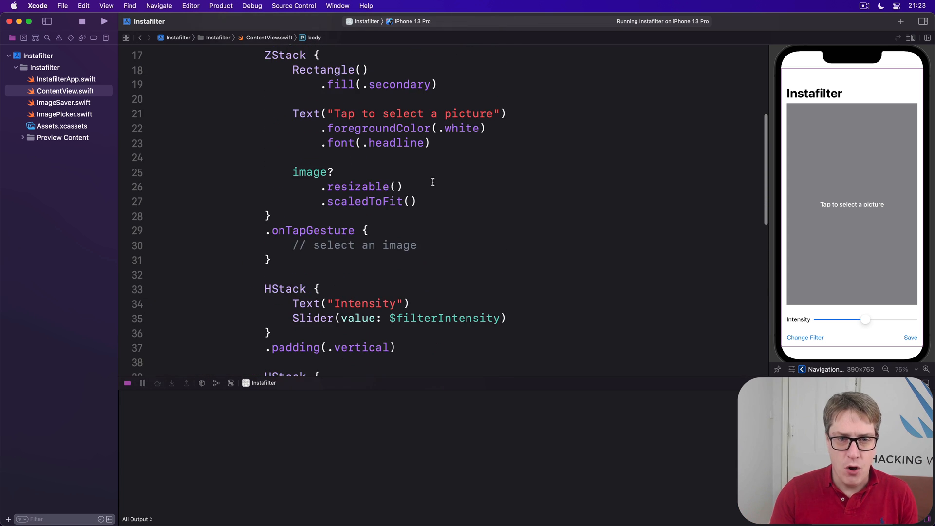
pyautogui.moveTo(292, 172); pyautogui.dragTo(418, 200)
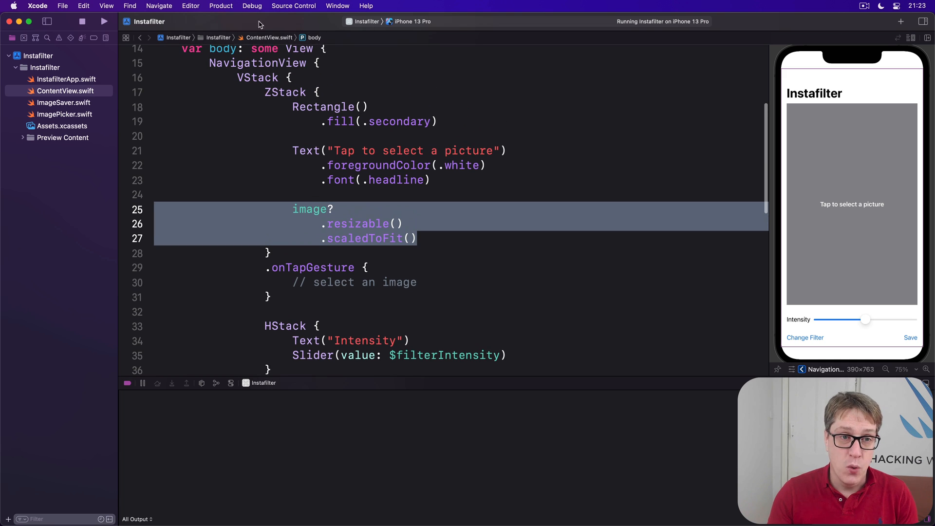
pyautogui.doubleClick(284, 93)
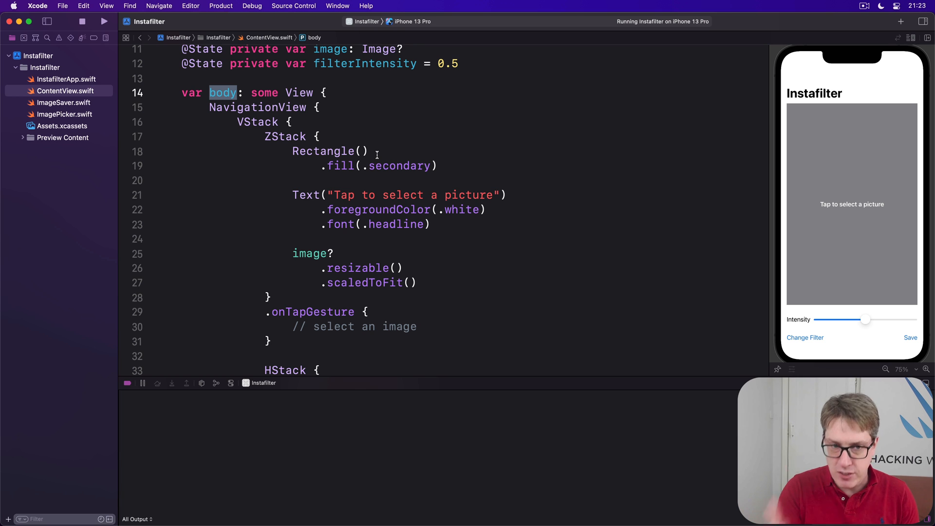
pyautogui.scroll(-3)
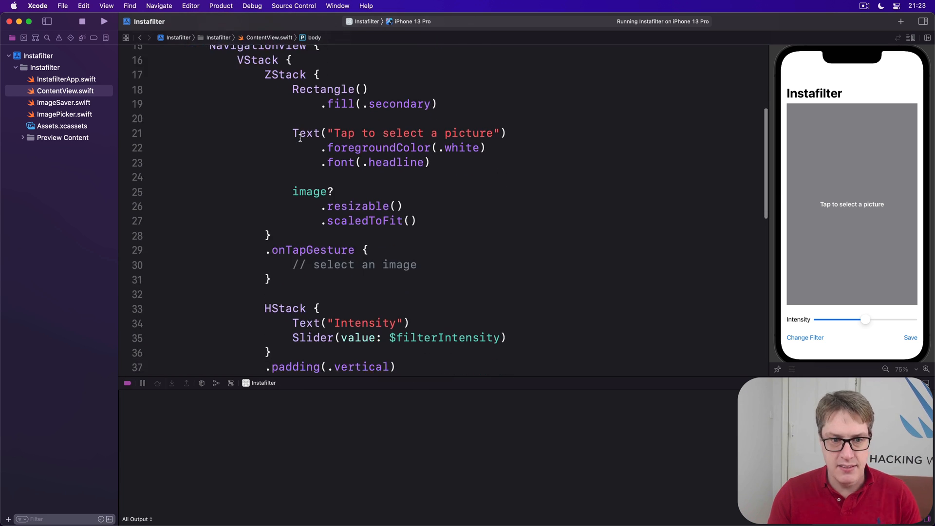
pyautogui.scroll(-3)
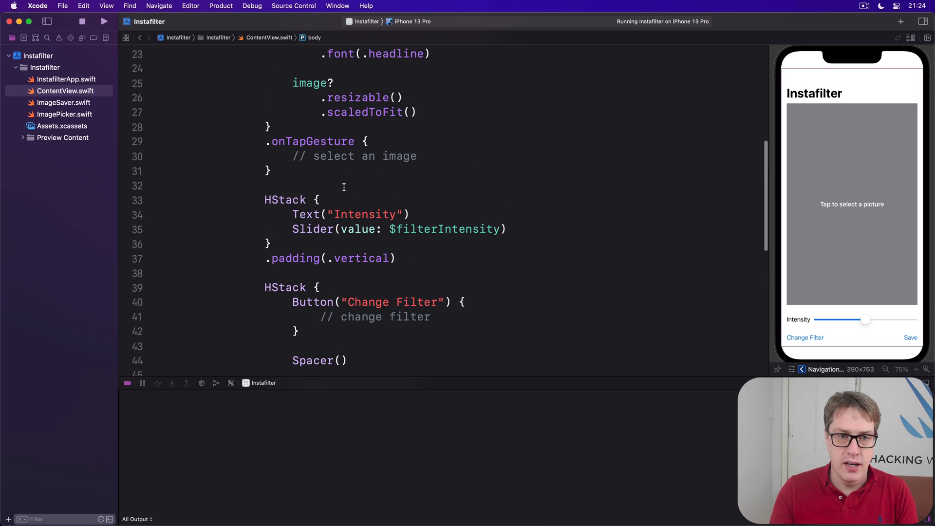
pyautogui.doubleClick(326, 155)
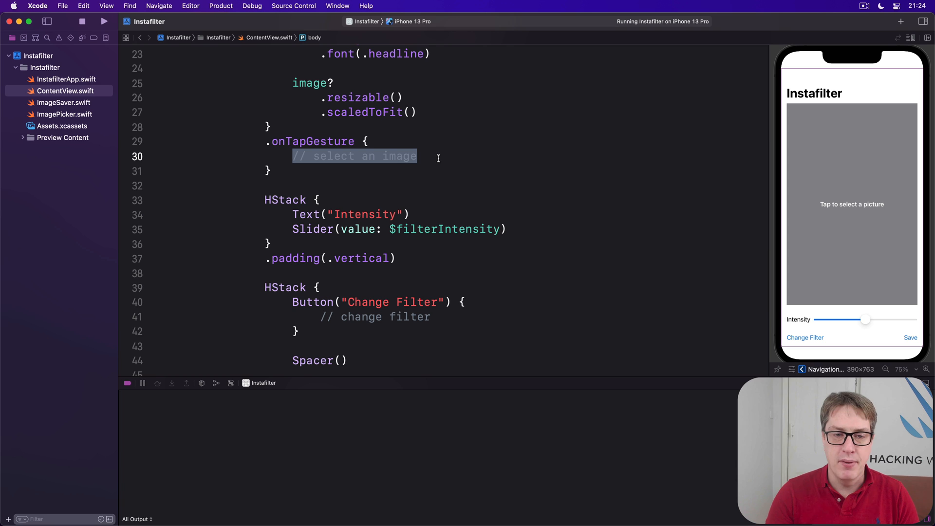
pyautogui.scroll(-3)
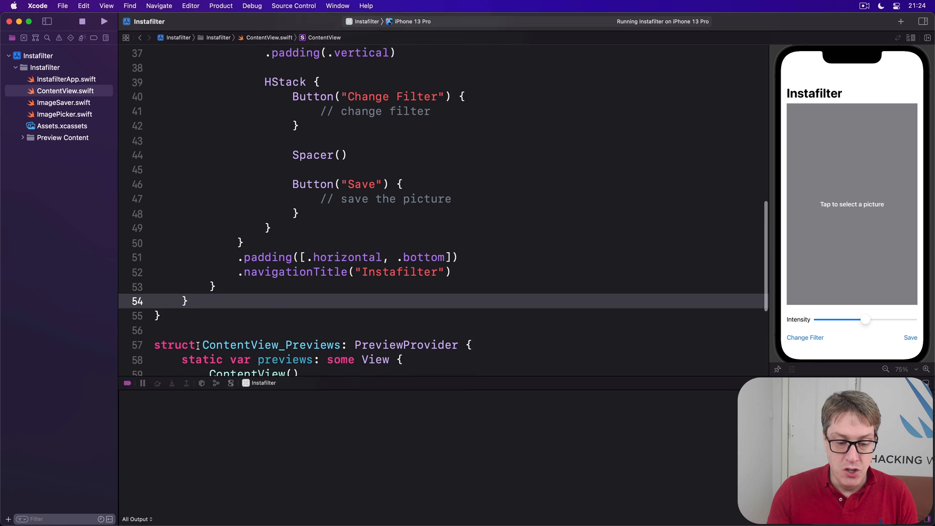
# Write an empty func save() { } and change the Save button to Button("Save", action: save)
pyautogui.write('f')
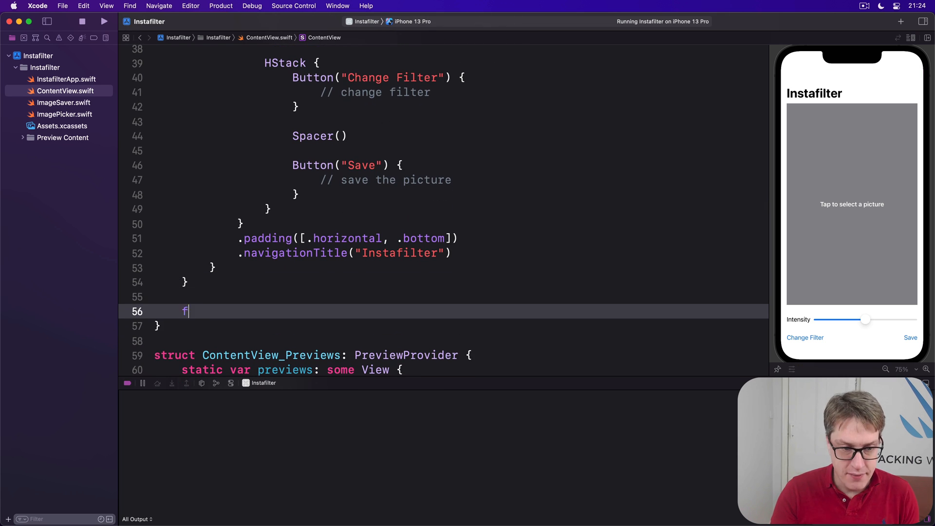
pyautogui.write('unc save() {')
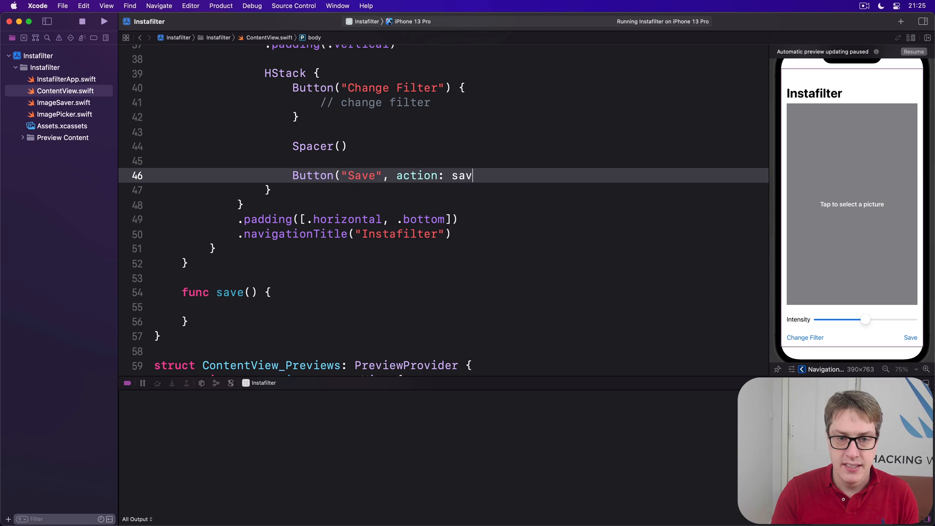
pyautogui.write('e)')
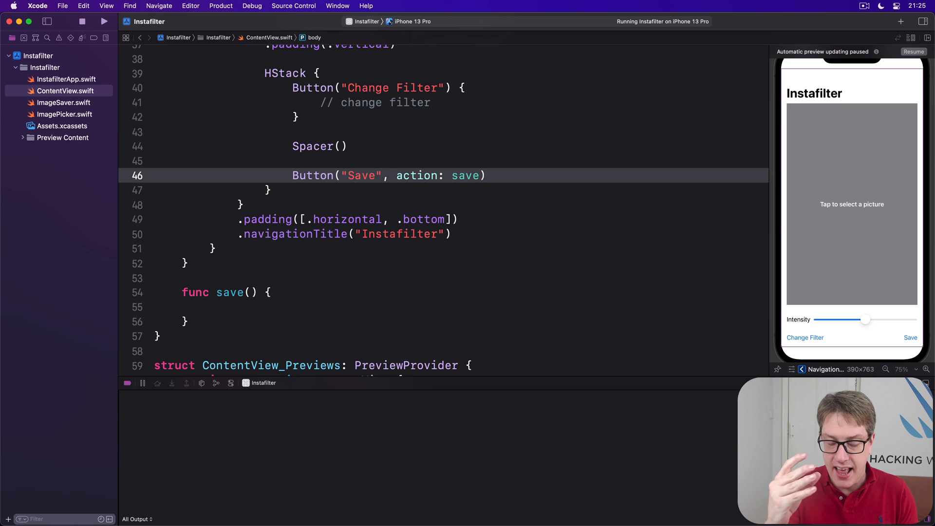